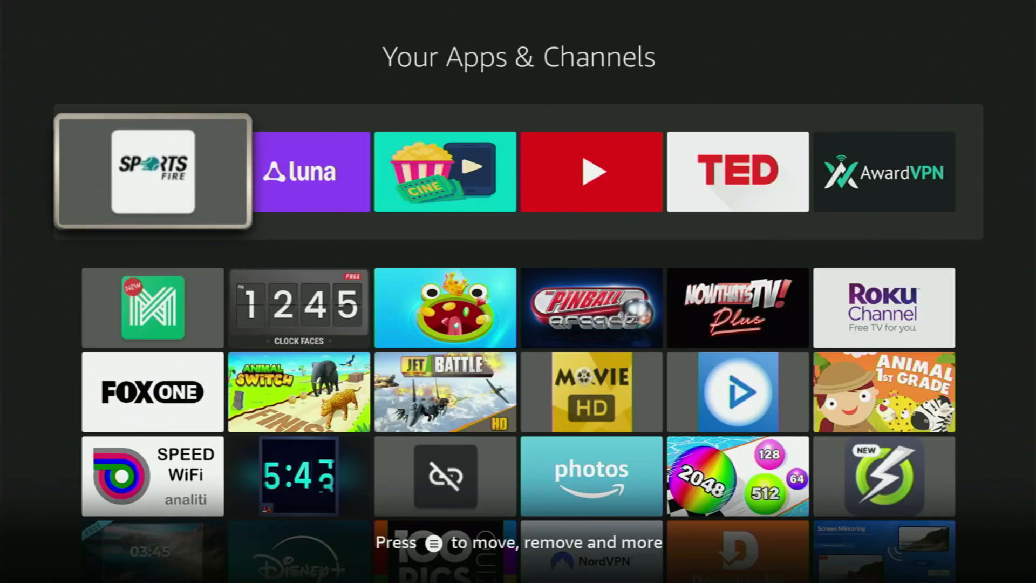
Step: Search for 'Dow' and choose the Downloader suggestion from the results
{"action": "key", "text": "down"}
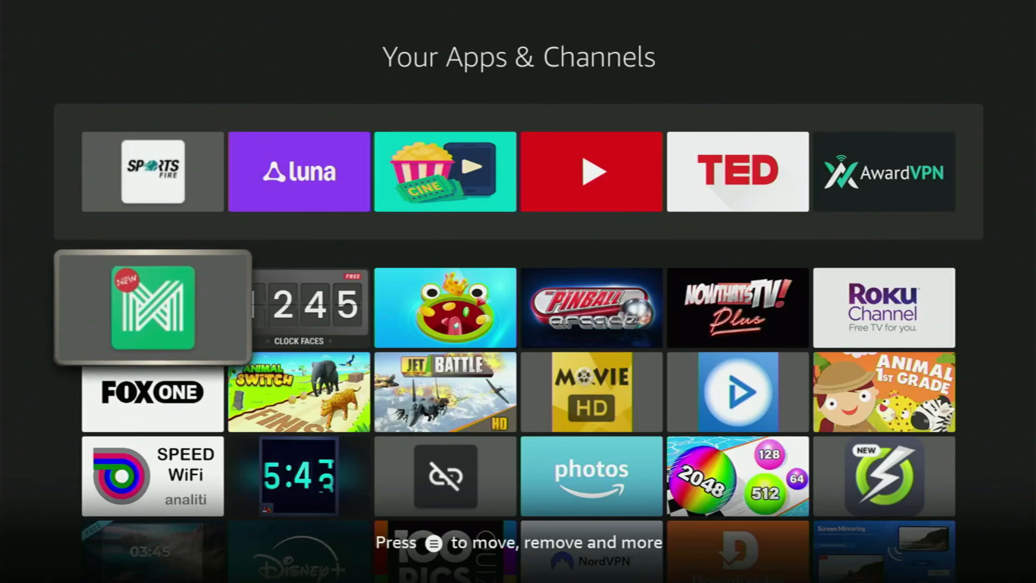
{"action": "key", "text": "down"}
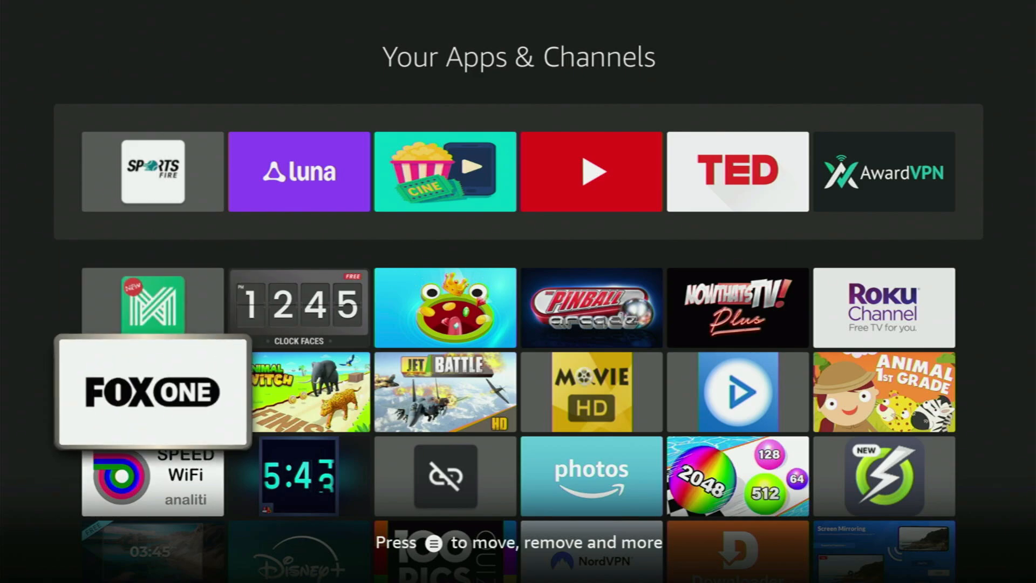
{"action": "scroll", "scroll_direction": "down", "scroll_amount": 3}
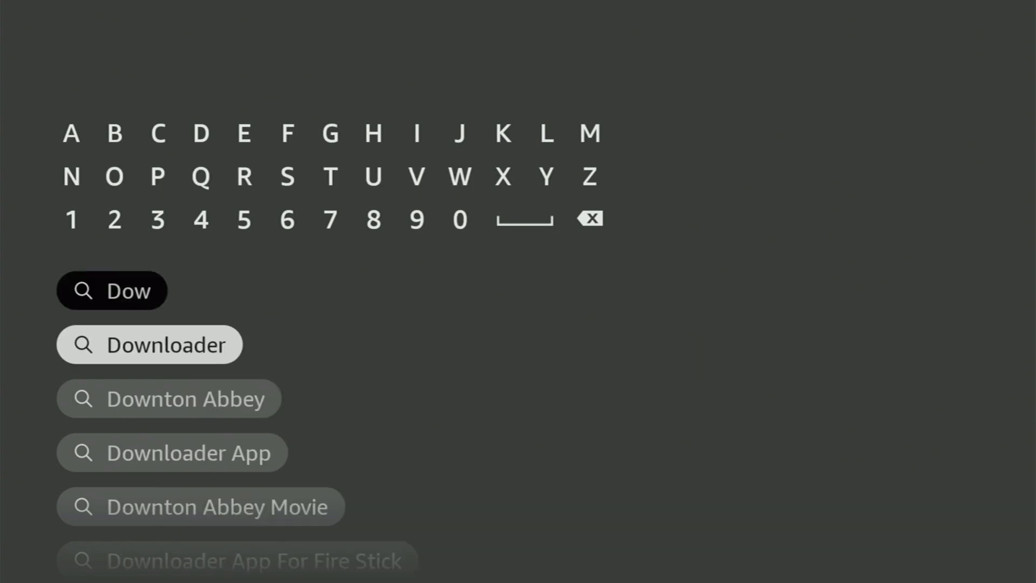
{"action": "left_click", "coordinate": [149, 345]}
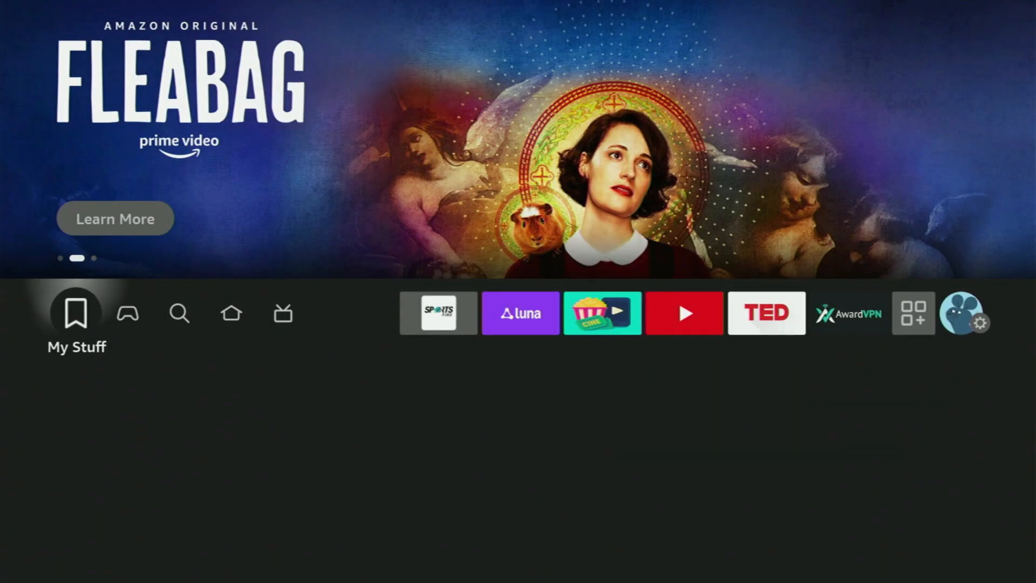
Step: Go from the Settings gear into the My Fire TV menu listing Developer options
{"action": "left_click", "coordinate": [966, 320]}
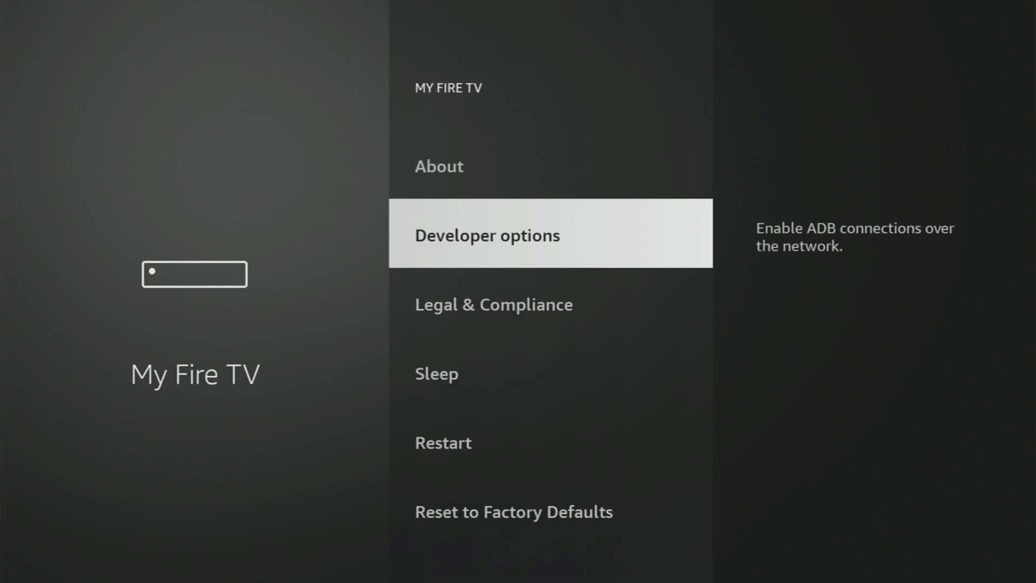
{"action": "key", "text": "down"}
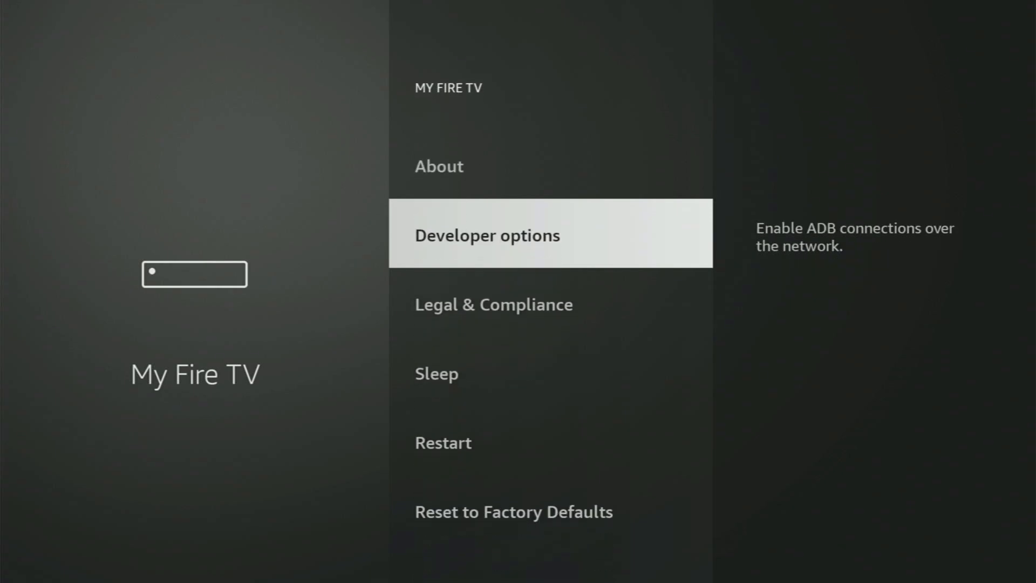
{"action": "key", "text": "Down"}
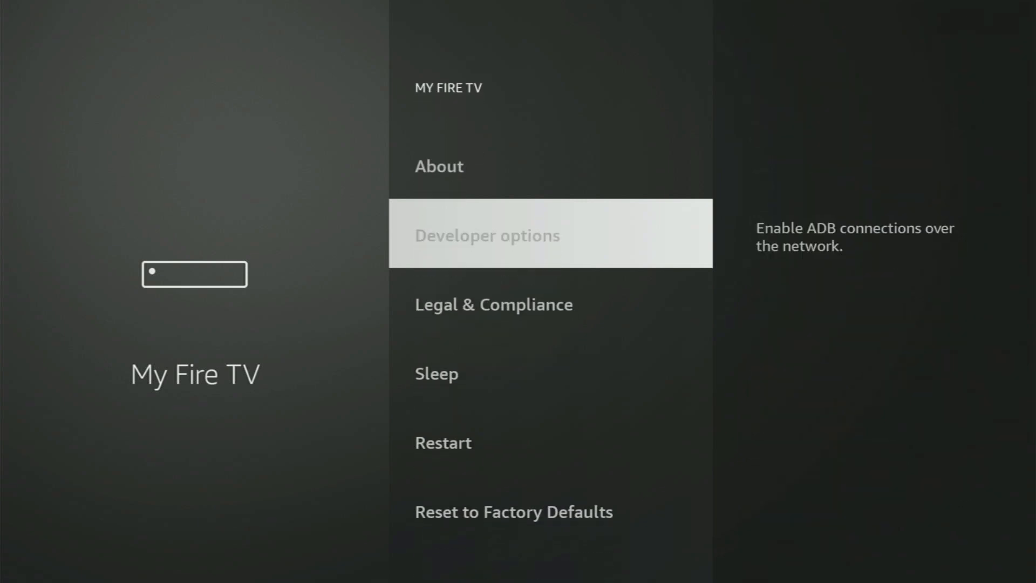
{"action": "left_click", "coordinate": [487, 235]}
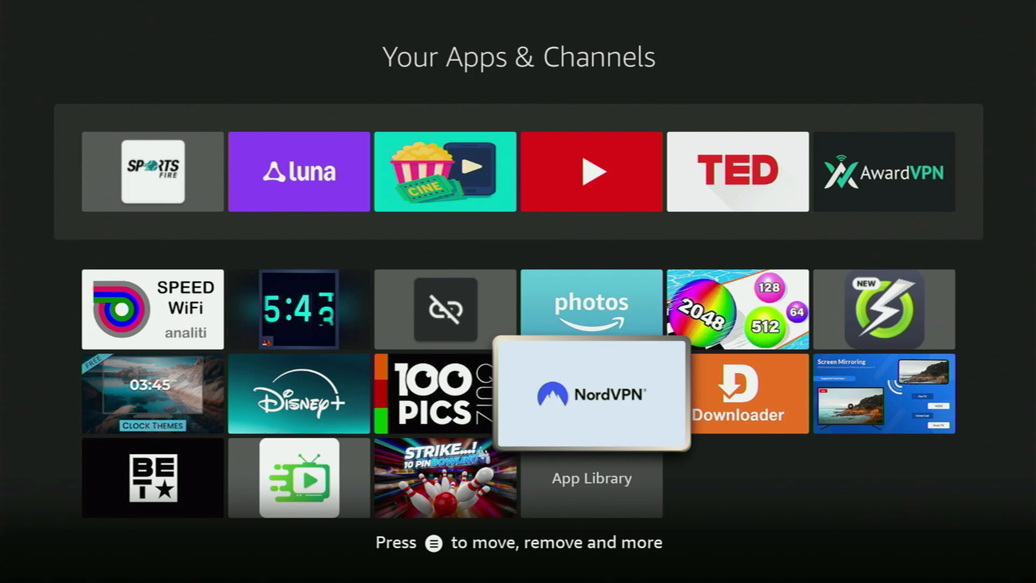
Step: Launch NordVPN and reconnect from Prague to Sweden, Stockholm #575
{"action": "left_click", "coordinate": [592, 393]}
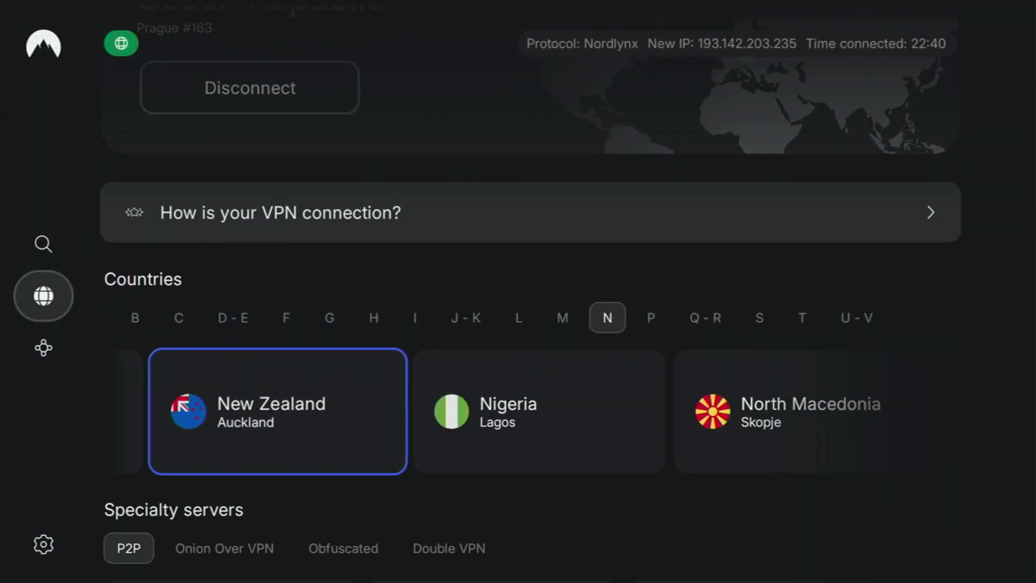
{"action": "left_click", "coordinate": [651, 317]}
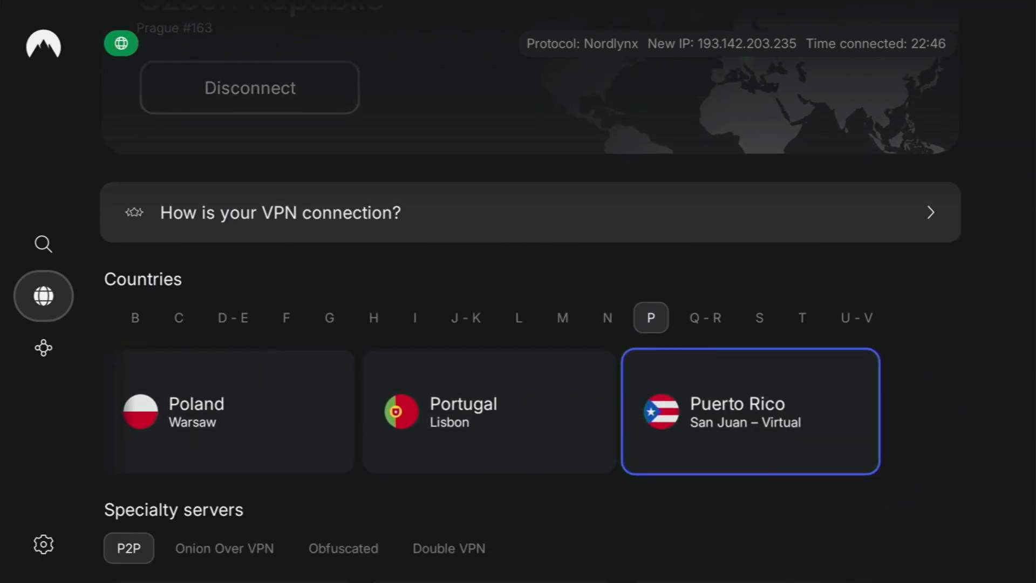
{"action": "left_click", "coordinate": [705, 317]}
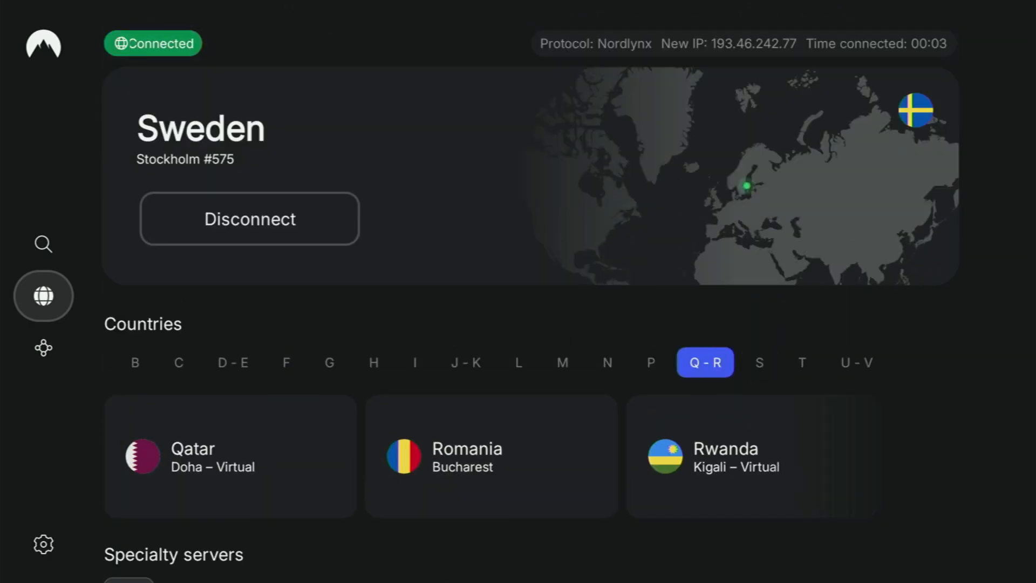
Step: Step back through the country letter tabs from L down to D and E
{"action": "left_click", "coordinate": [607, 363]}
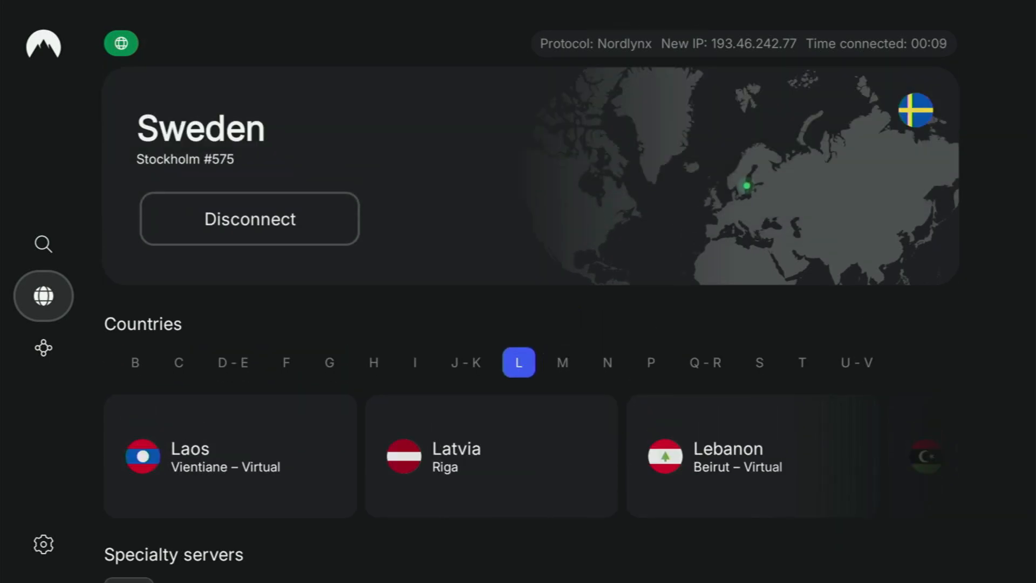
{"action": "left_click", "coordinate": [415, 363]}
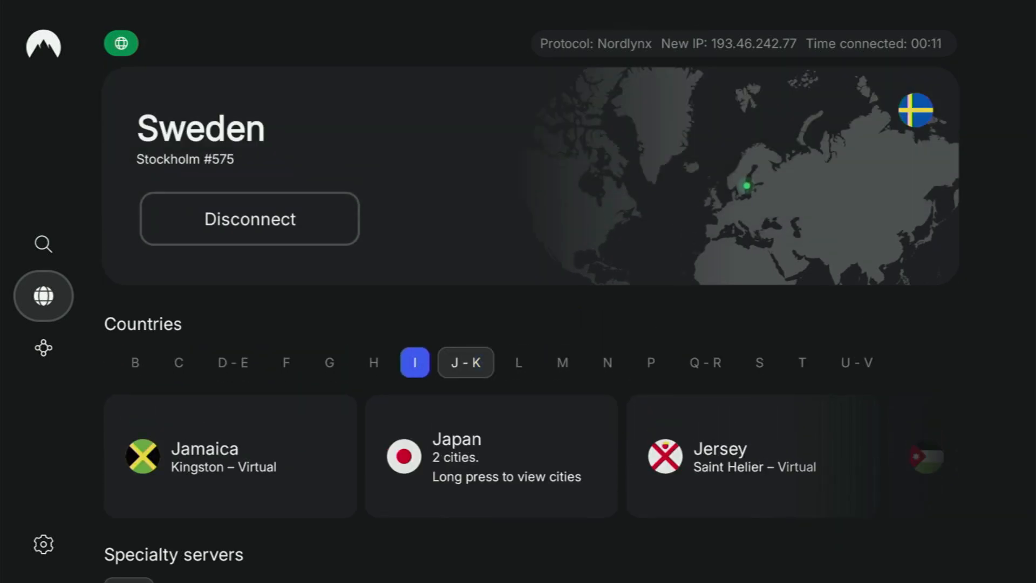
{"action": "left_click", "coordinate": [374, 363]}
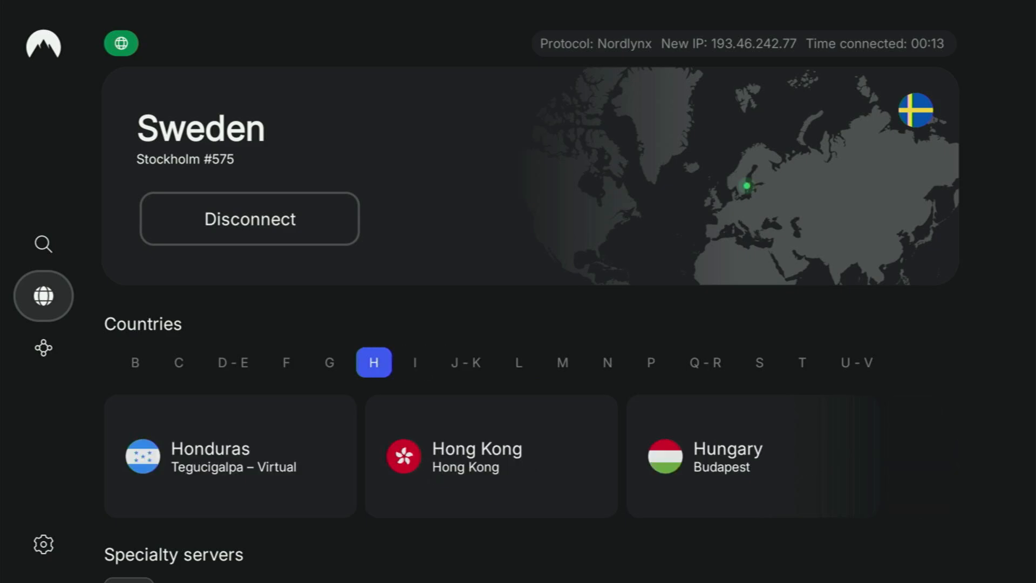
{"action": "left_click", "coordinate": [328, 362]}
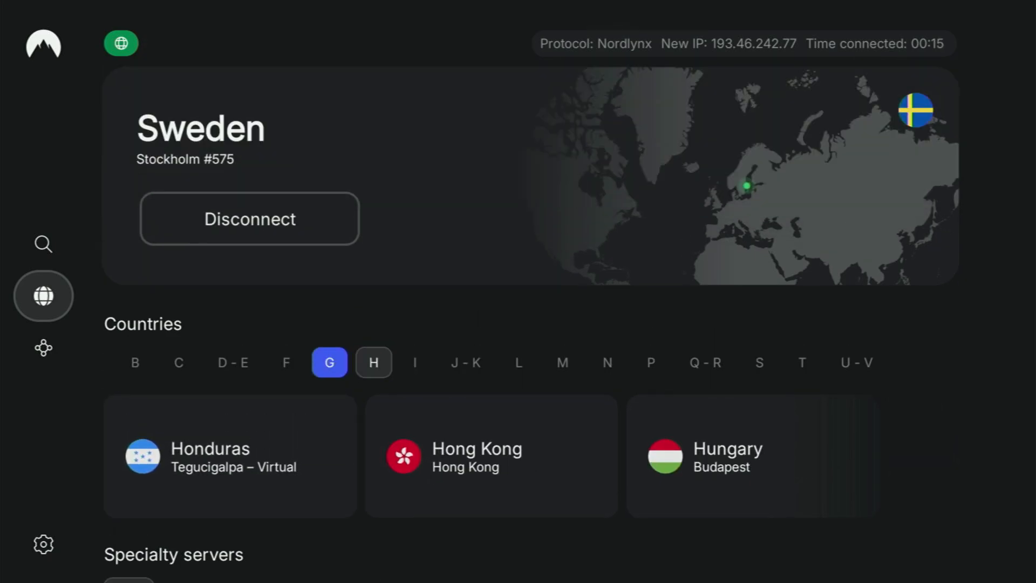
{"action": "left_click", "coordinate": [286, 362]}
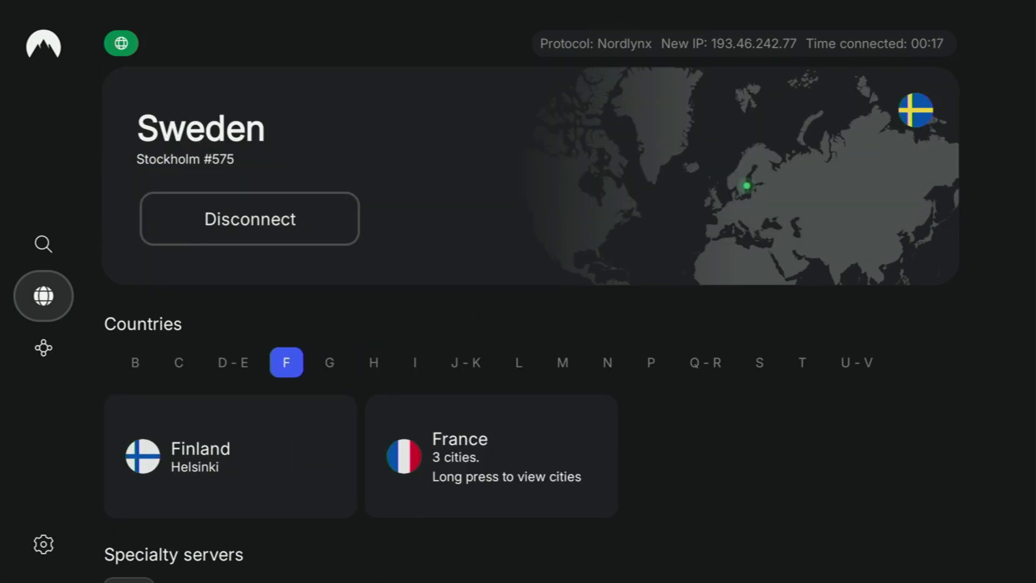
{"action": "left_click", "coordinate": [233, 363]}
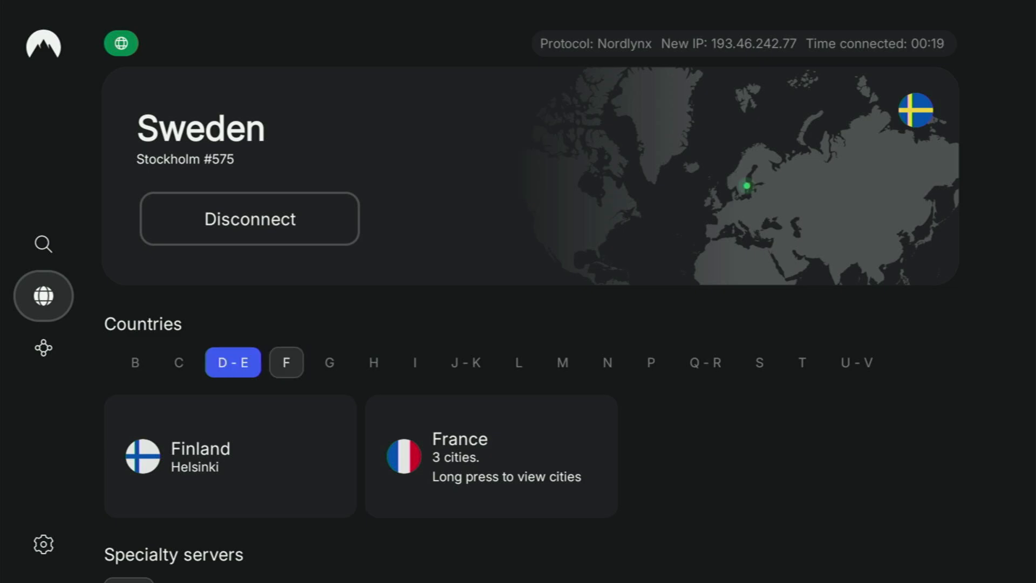
{"action": "left_click", "coordinate": [234, 363]}
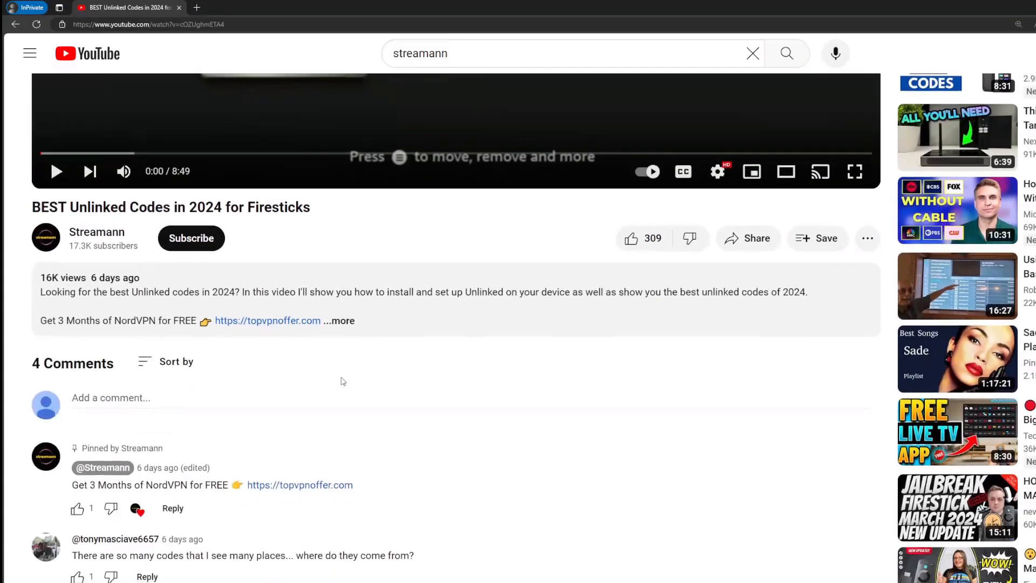
Step: Expand the video description and select the topvpnoffer link in the pinned comment
{"action": "left_click", "coordinate": [339, 320]}
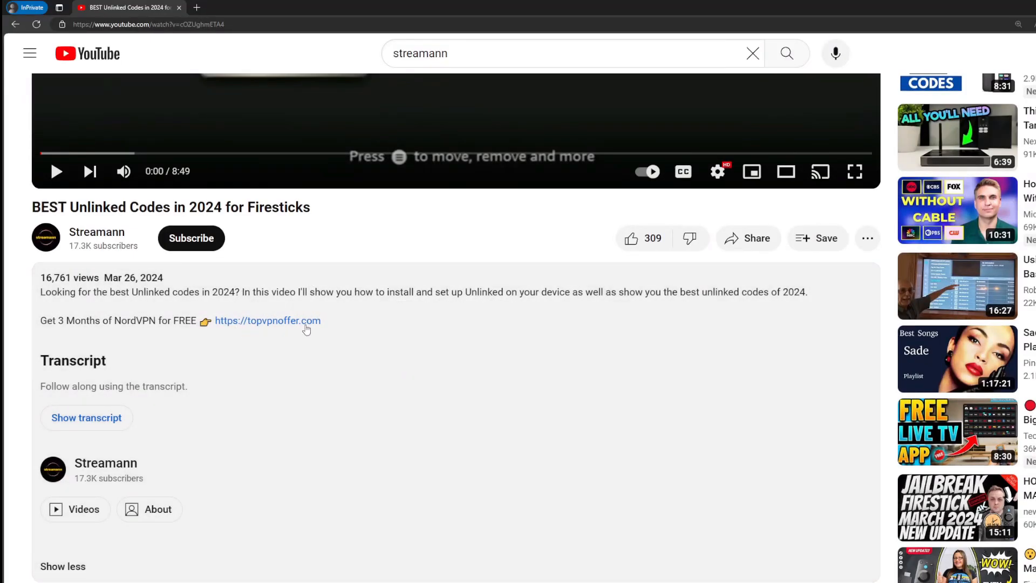
{"action": "scroll", "scroll_direction": "down", "scroll_amount": 3}
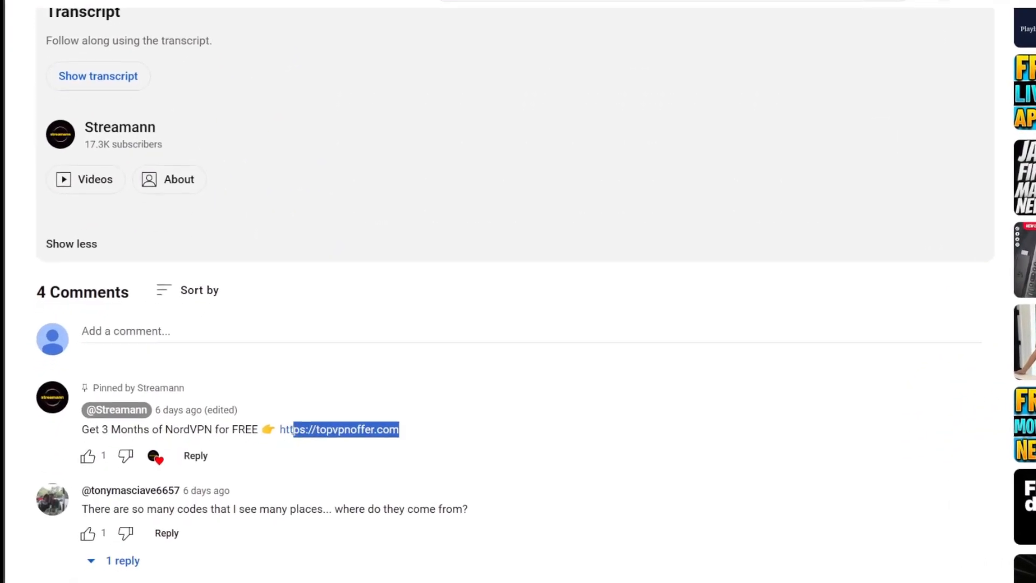
{"action": "left_click", "coordinate": [343, 430]}
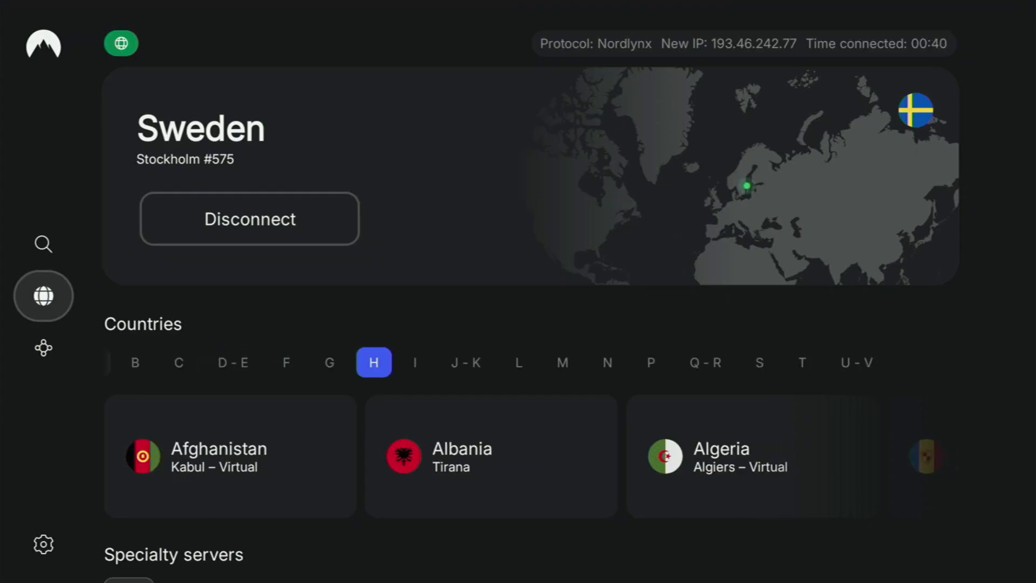
{"action": "left_click", "coordinate": [374, 362]}
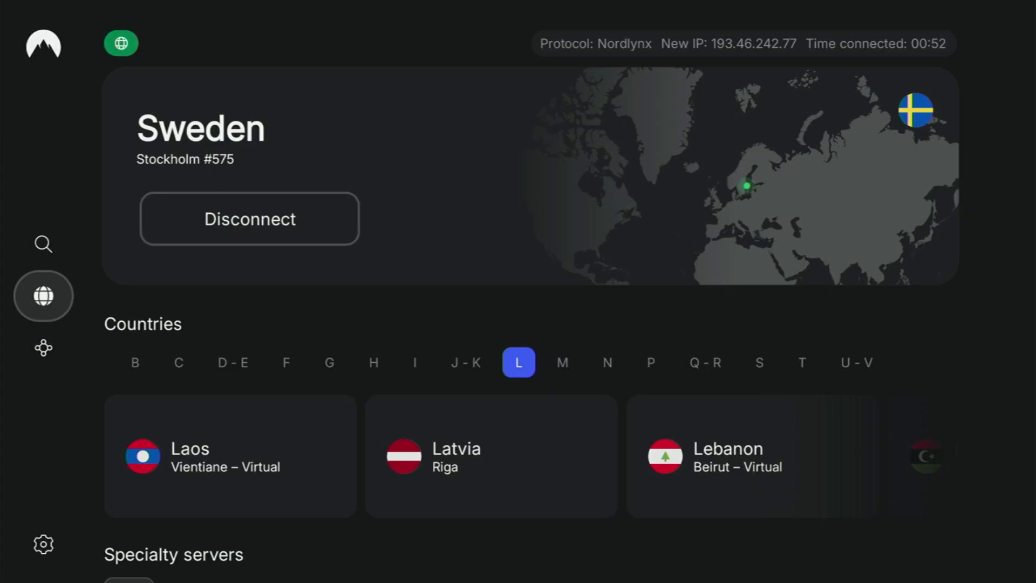
{"action": "left_click", "coordinate": [563, 363]}
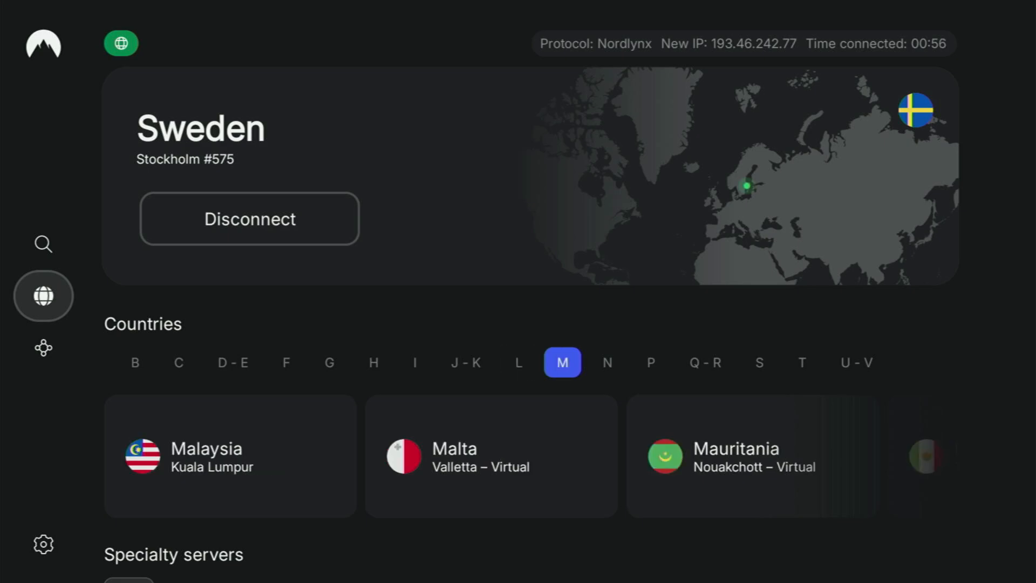
{"action": "left_click", "coordinate": [607, 363]}
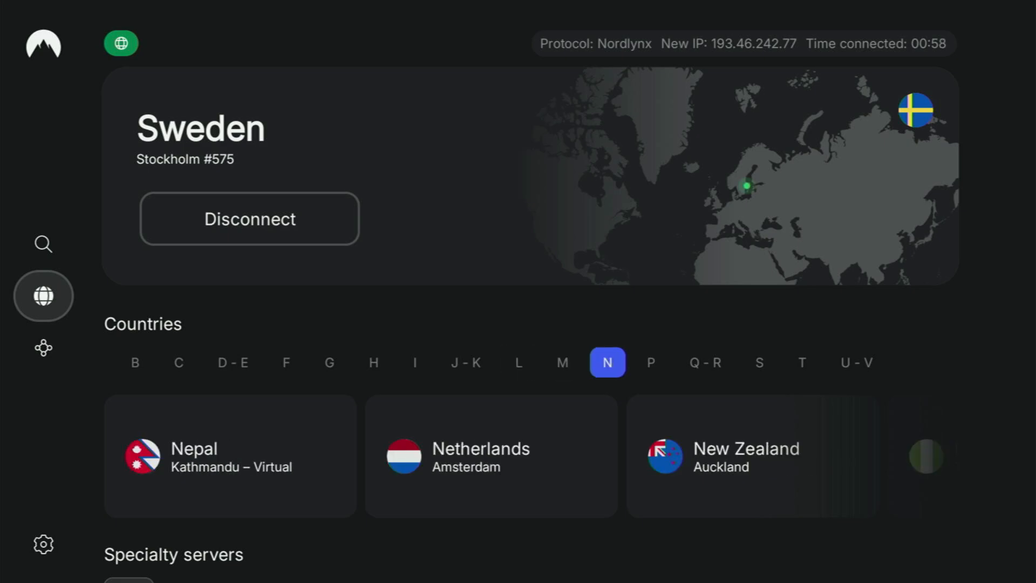
{"action": "left_click", "coordinate": [653, 363]}
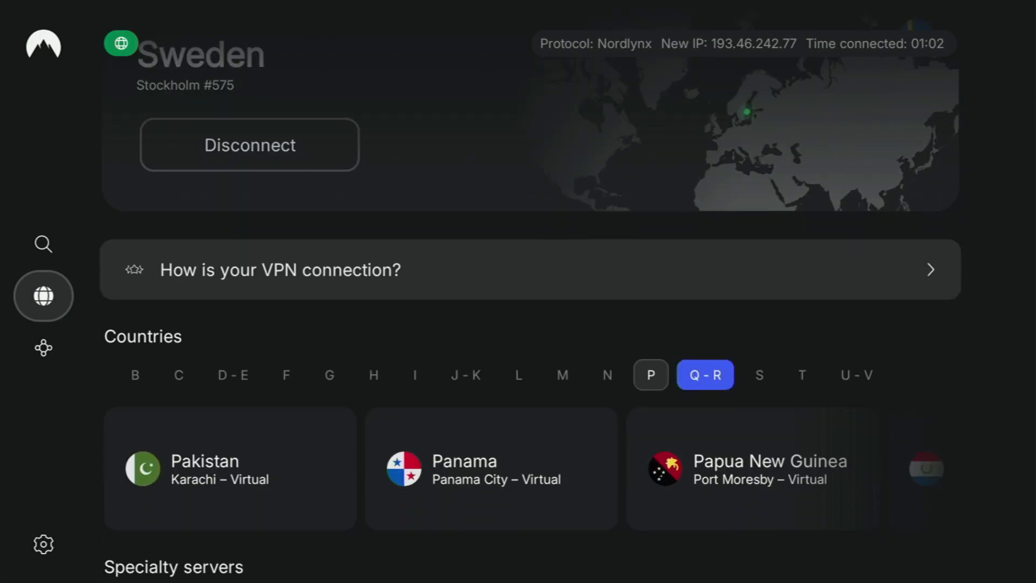
{"action": "left_click", "coordinate": [857, 365]}
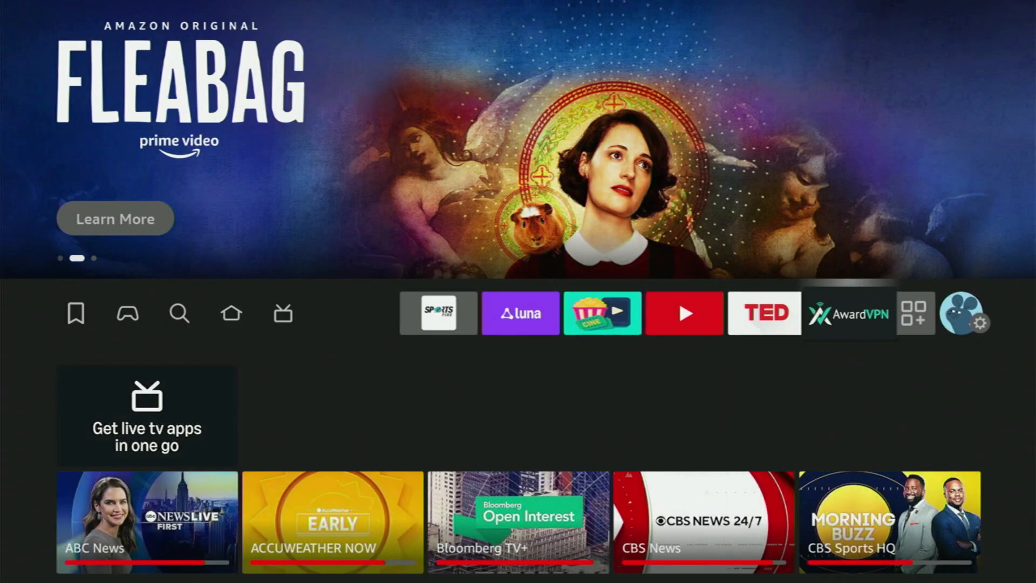
Step: Launch Downloader from the installed apps grid to reach its Home page
{"action": "left_click", "coordinate": [916, 313]}
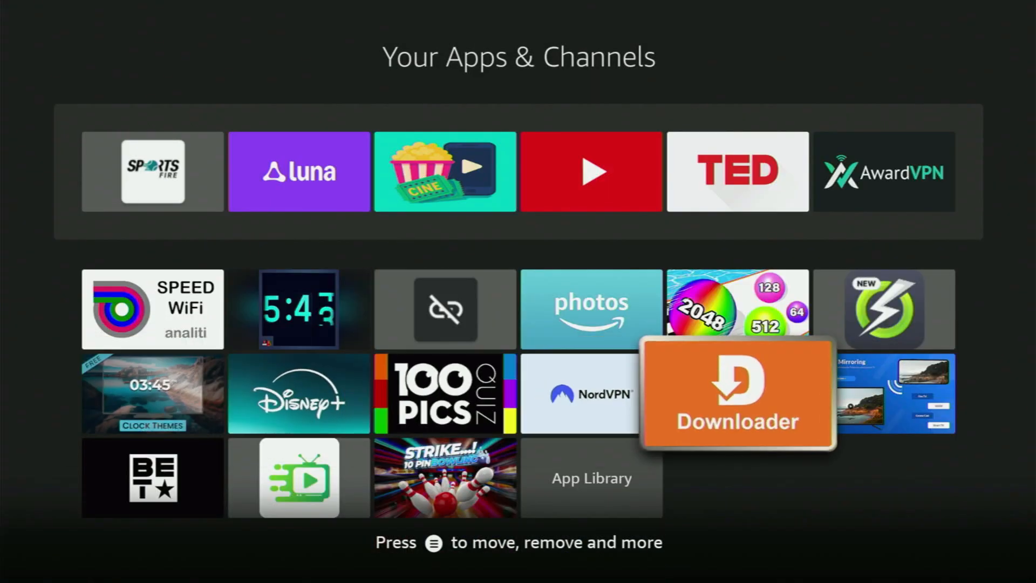
{"action": "left_click", "coordinate": [737, 400]}
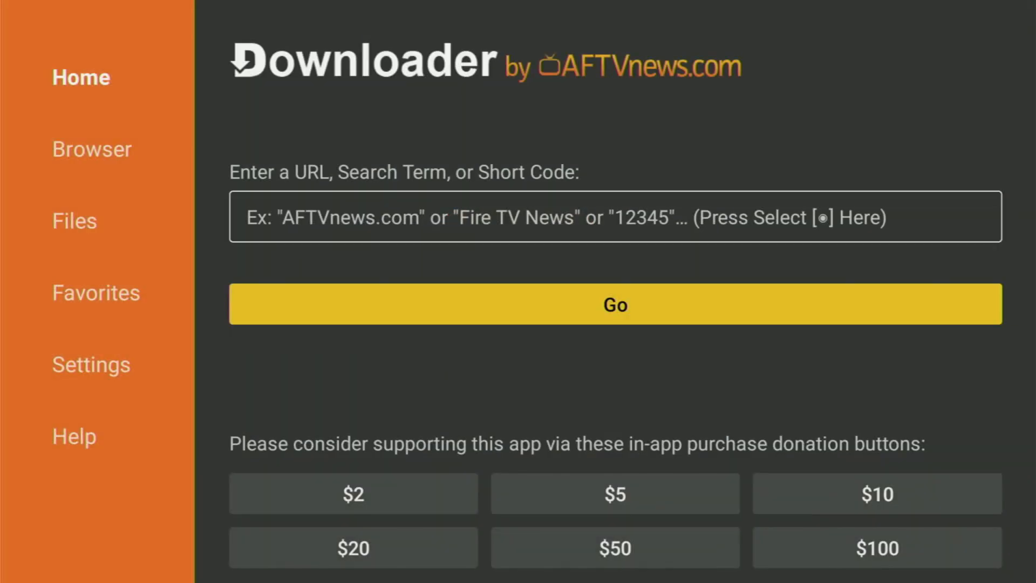
Step: Enter stremio.com in Downloader's URL field and load the Stremio website
{"action": "left_click", "coordinate": [614, 216]}
{"action": "type", "text": "strem"}
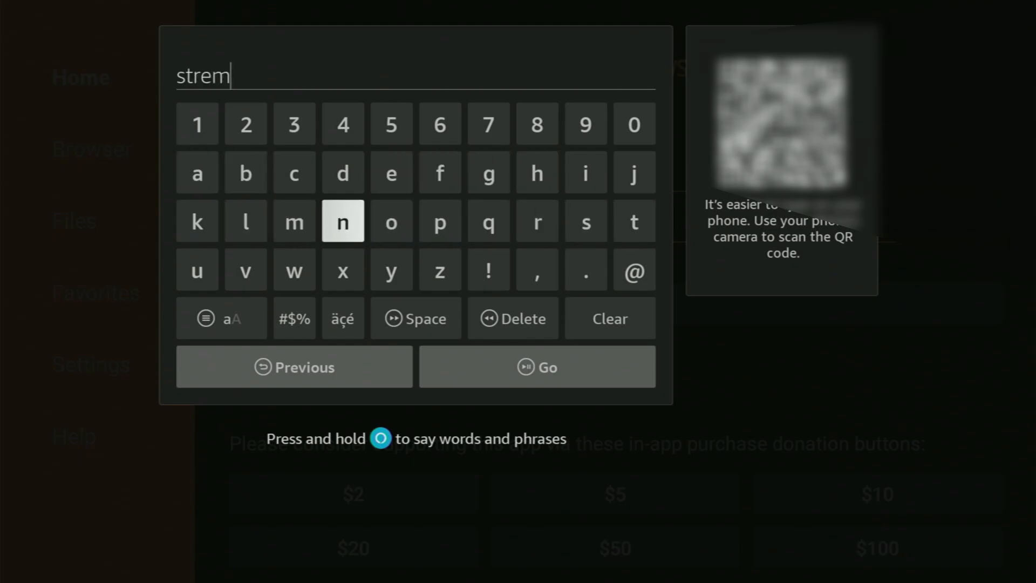
{"action": "left_click", "coordinate": [440, 222]}
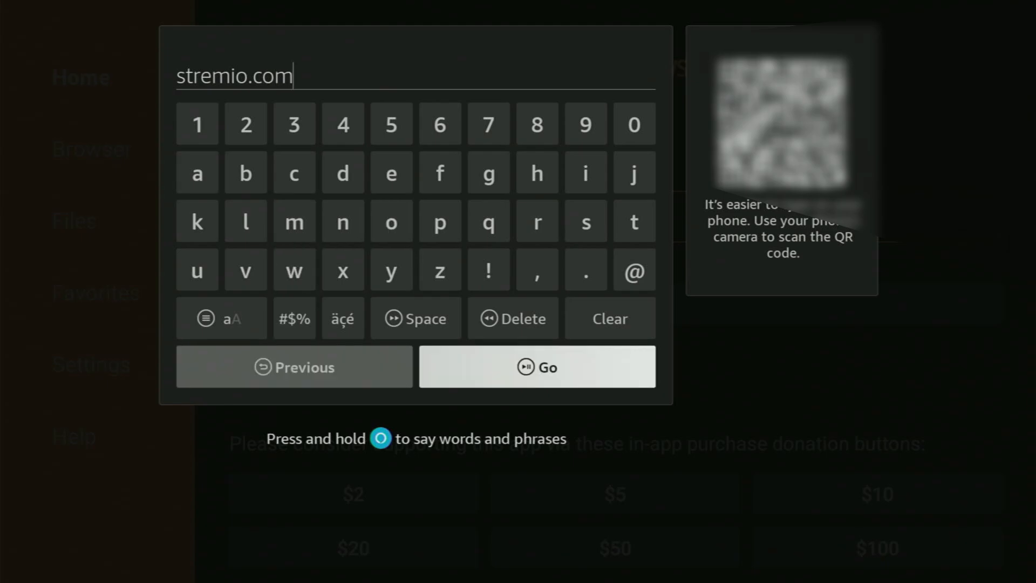
{"action": "left_click", "coordinate": [538, 367]}
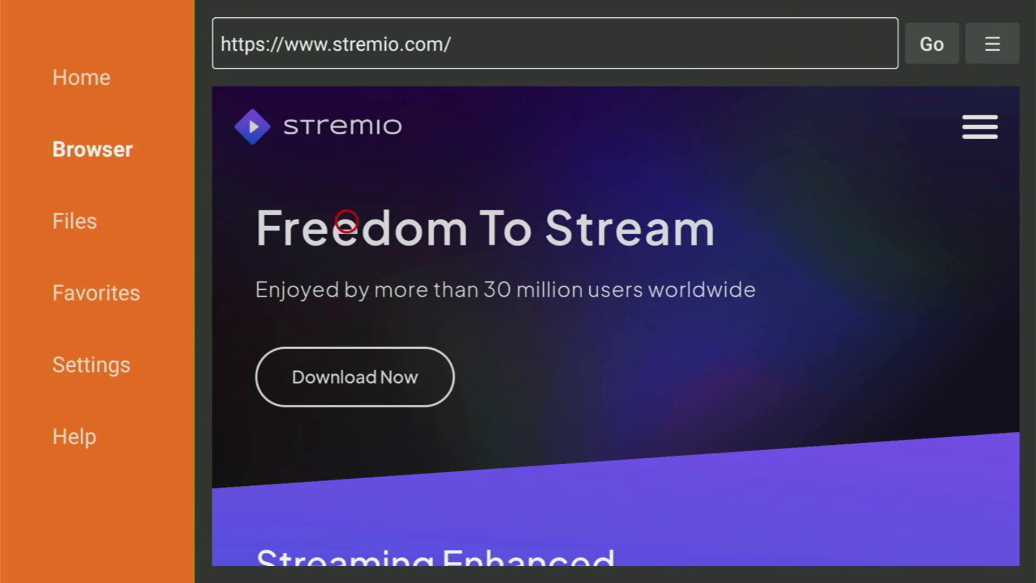
{"action": "mouse_move", "coordinate": [345, 311]}
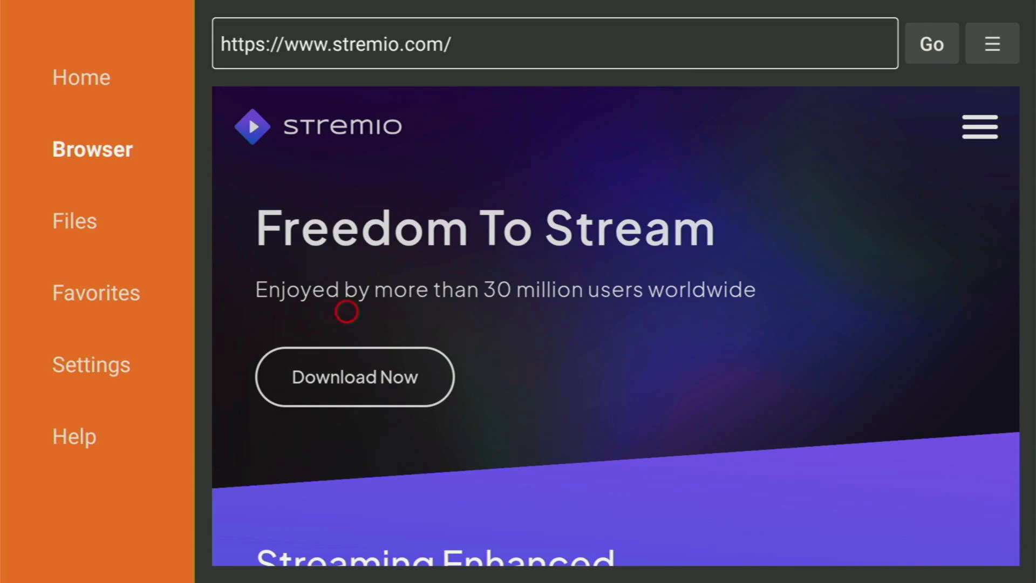
Step: Follow Download Now to Stremio's downloads page showing the 1.7.4 Android TV APKs
{"action": "left_click", "coordinate": [354, 377]}
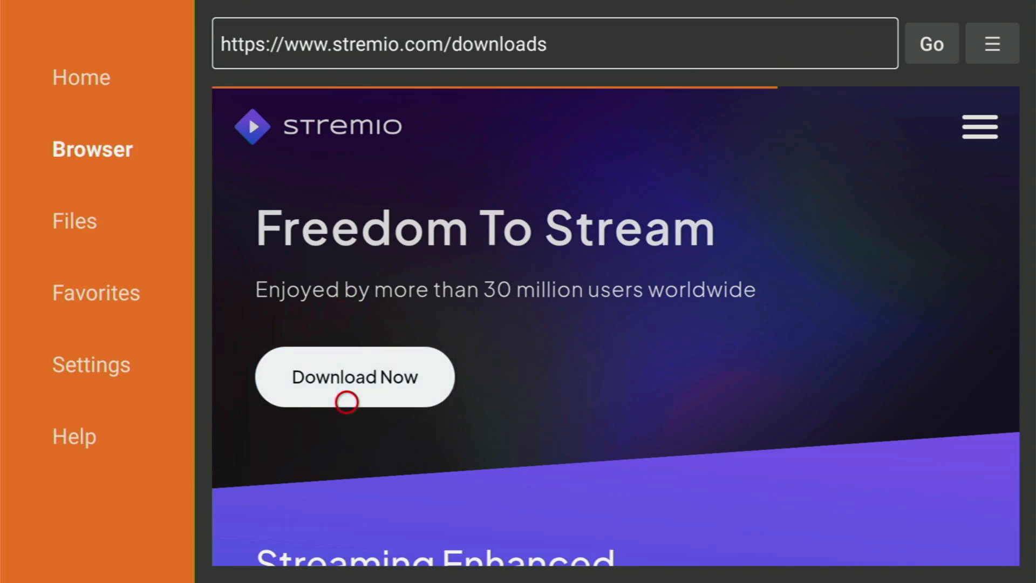
{"action": "left_click", "coordinate": [354, 376]}
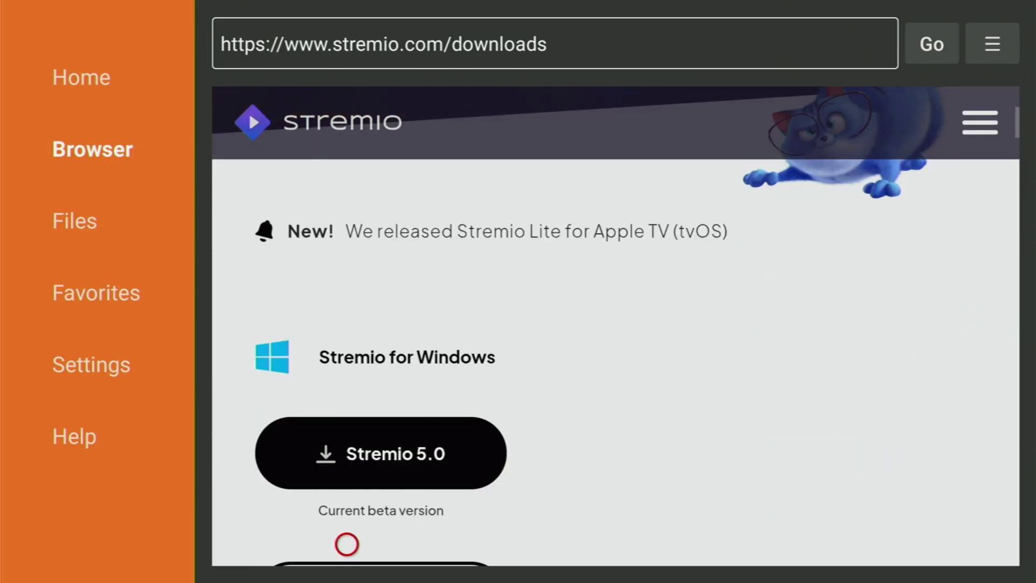
{"action": "scroll", "scroll_direction": "down", "scroll_amount": 3}
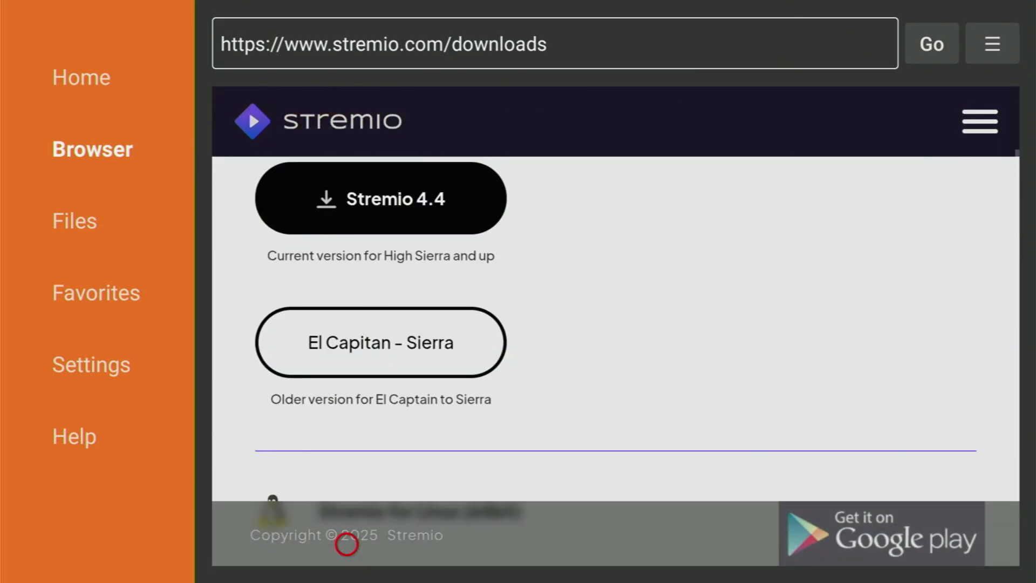
{"action": "scroll", "scroll_direction": "down", "scroll_amount": 3}
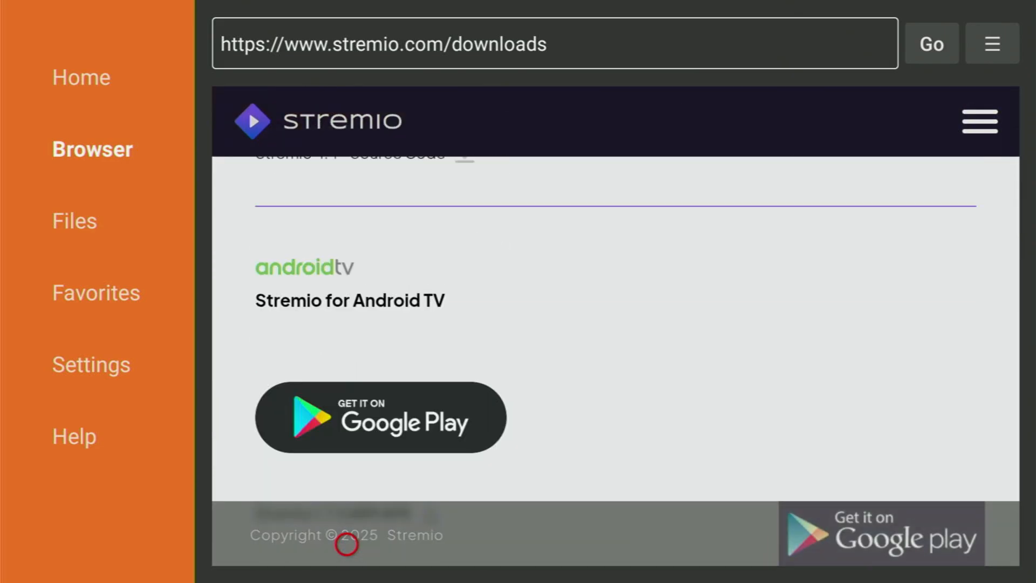
{"action": "scroll", "scroll_direction": "down", "scroll_amount": 3}
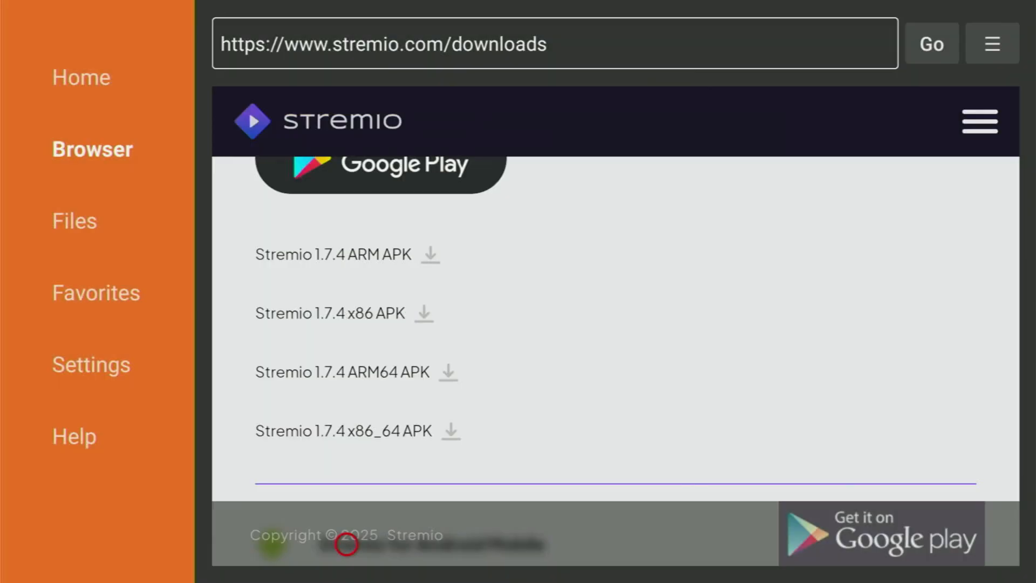
{"action": "mouse_move", "coordinate": [561, 257]}
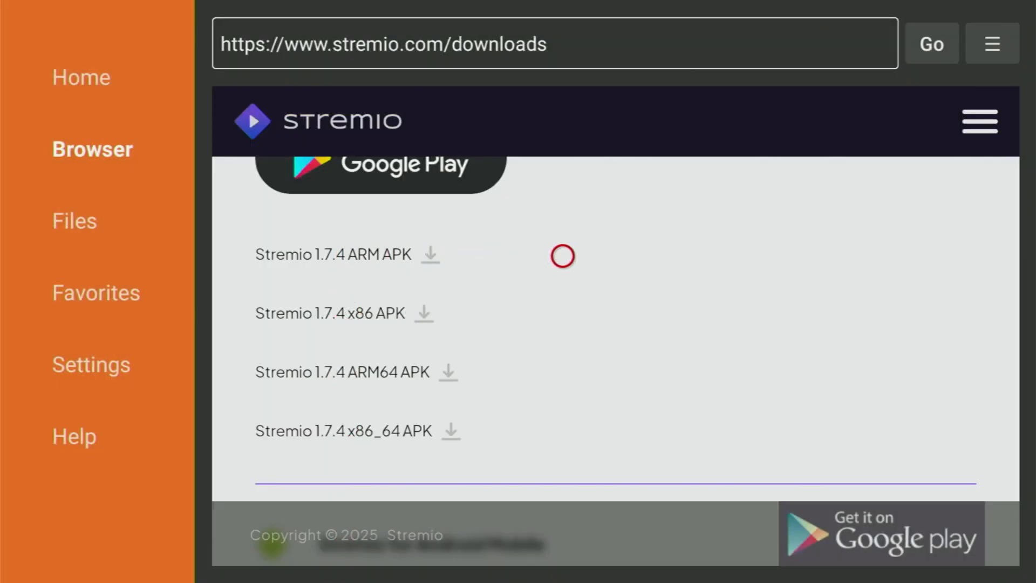
{"action": "mouse_move", "coordinate": [313, 254]}
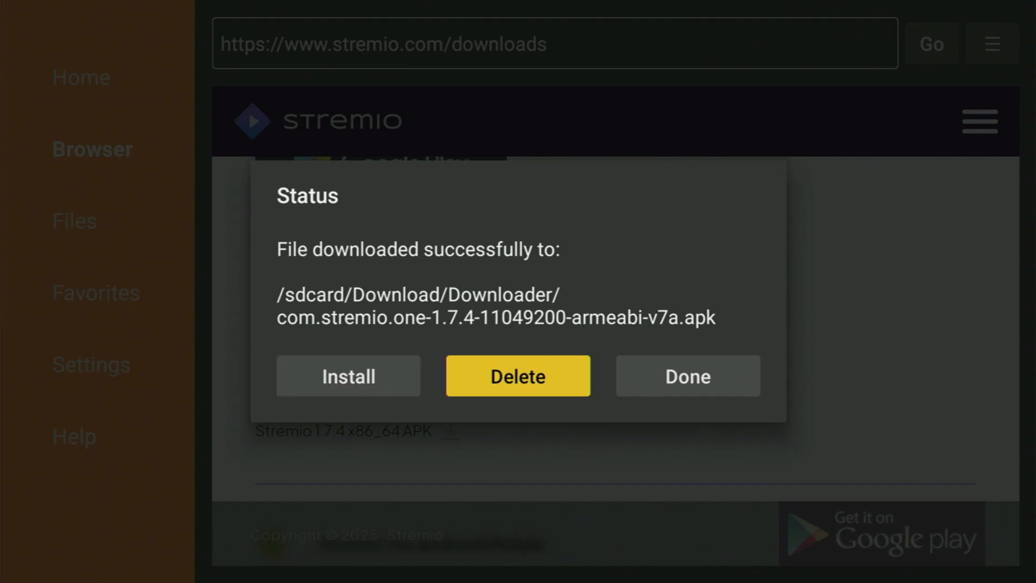
Step: Delete the downloaded Stremio 1.7.4 ARM APK installer after installation
{"action": "left_click", "coordinate": [689, 376]}
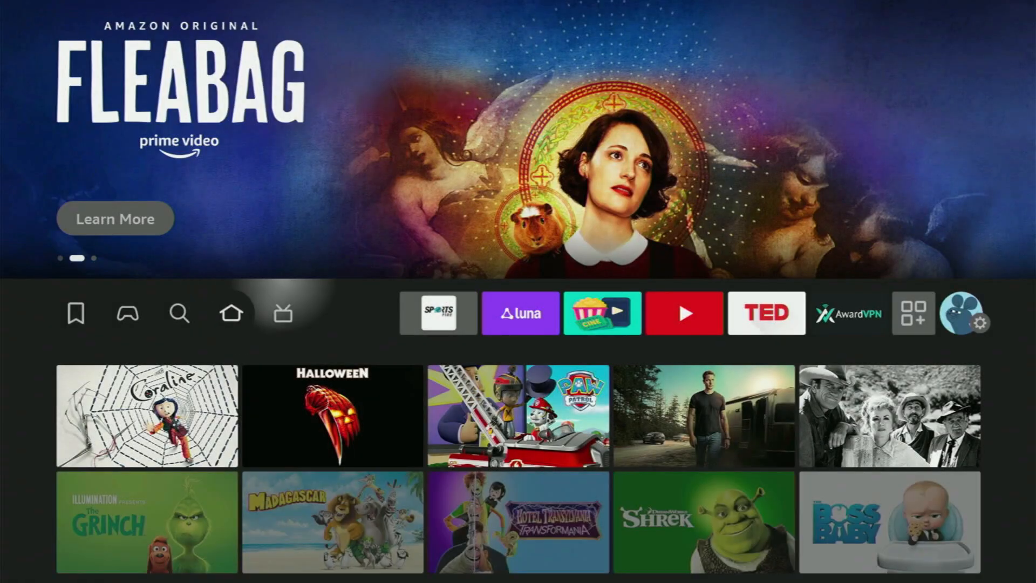
Step: Move Stremio to the front of the Your Apps & Channels row via its Menu options
{"action": "left_click", "coordinate": [913, 313]}
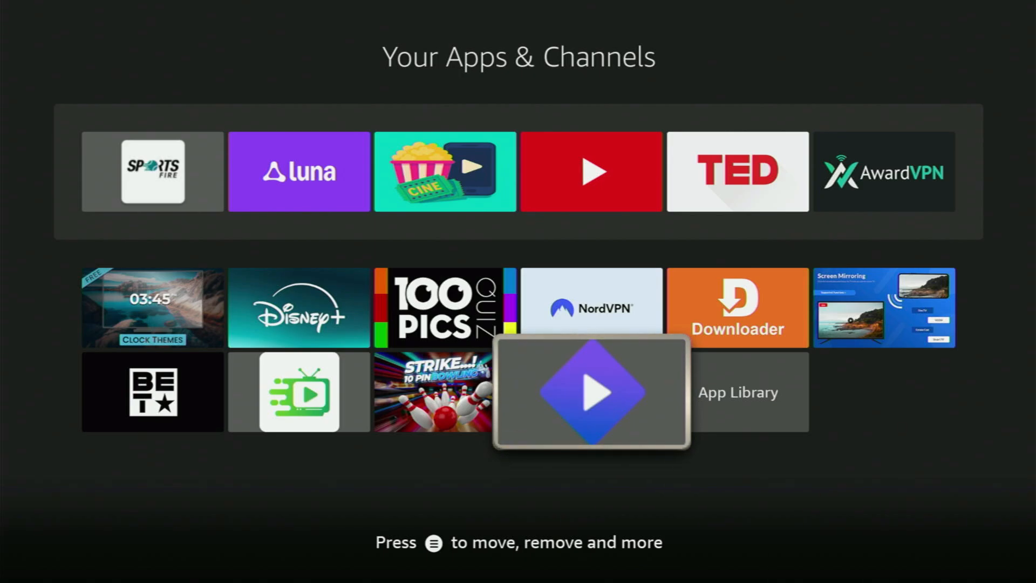
{"action": "key", "text": "Menu"}
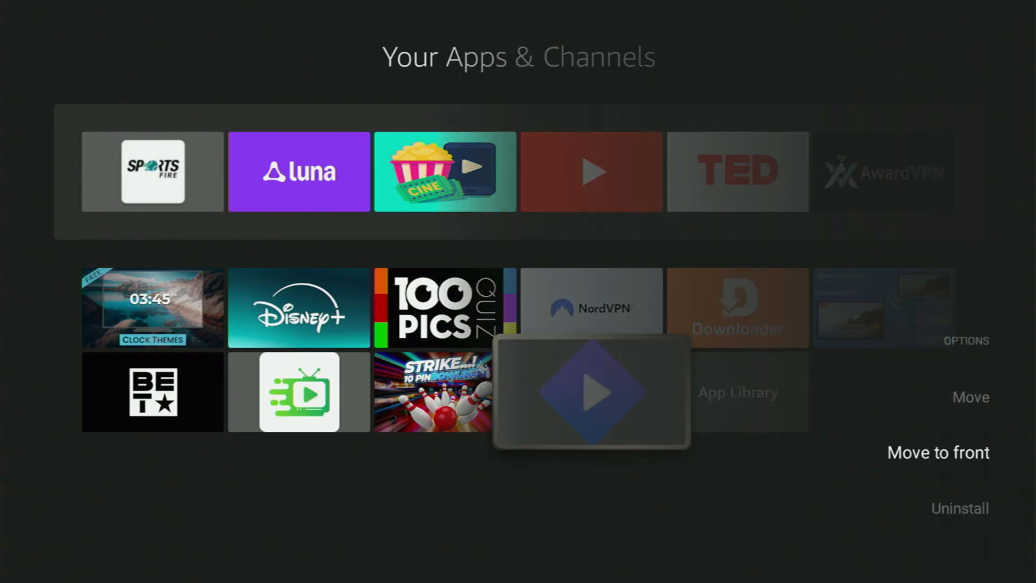
{"action": "left_click", "coordinate": [938, 453]}
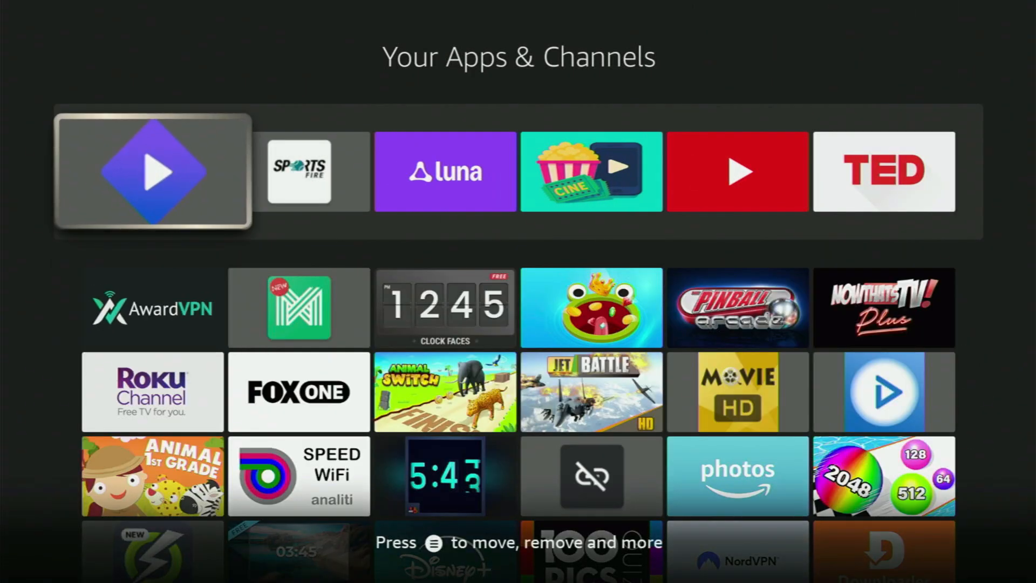